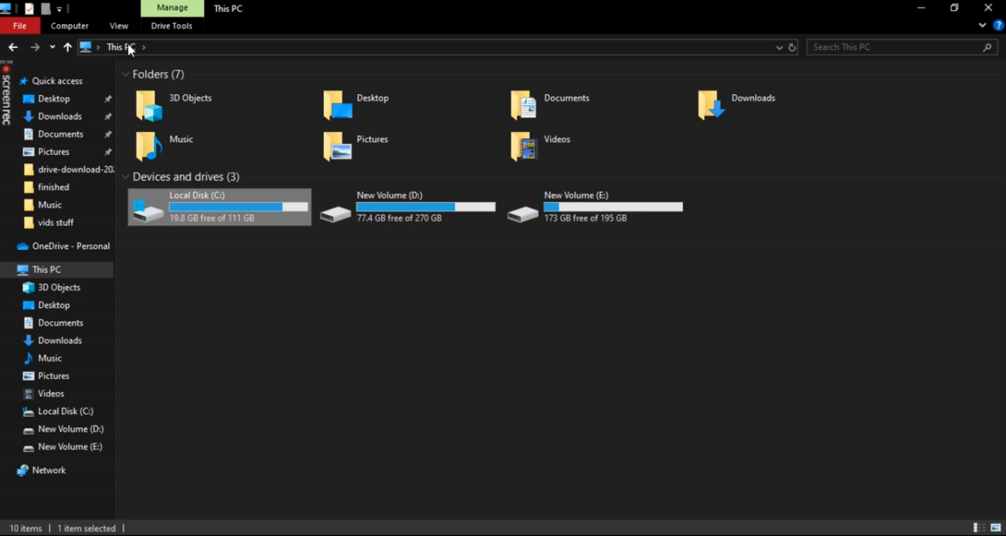
# Browse from This PC through Local Disk (C:) and Users into the user's profile folder
pyautogui.doubleClick(218, 207)
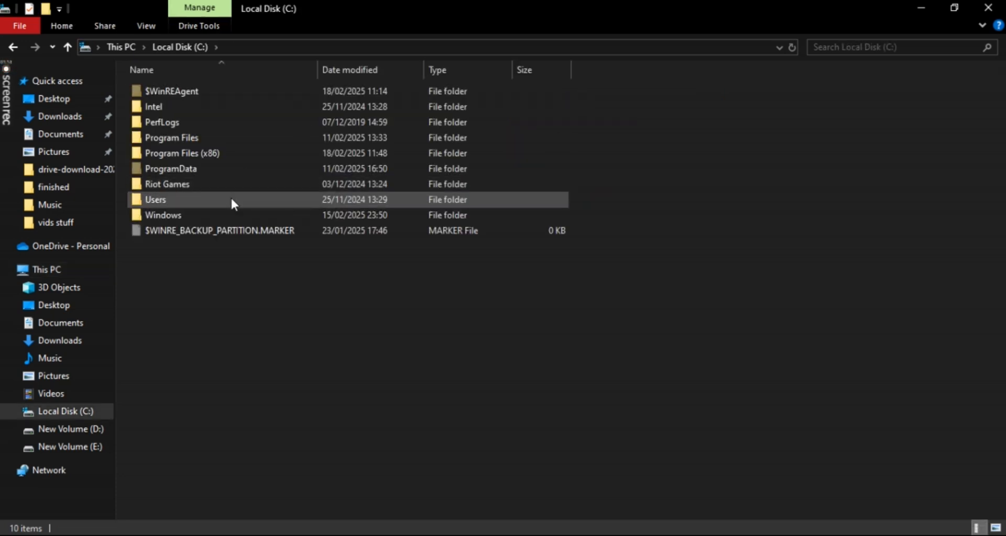
pyautogui.doubleClick(155, 200)
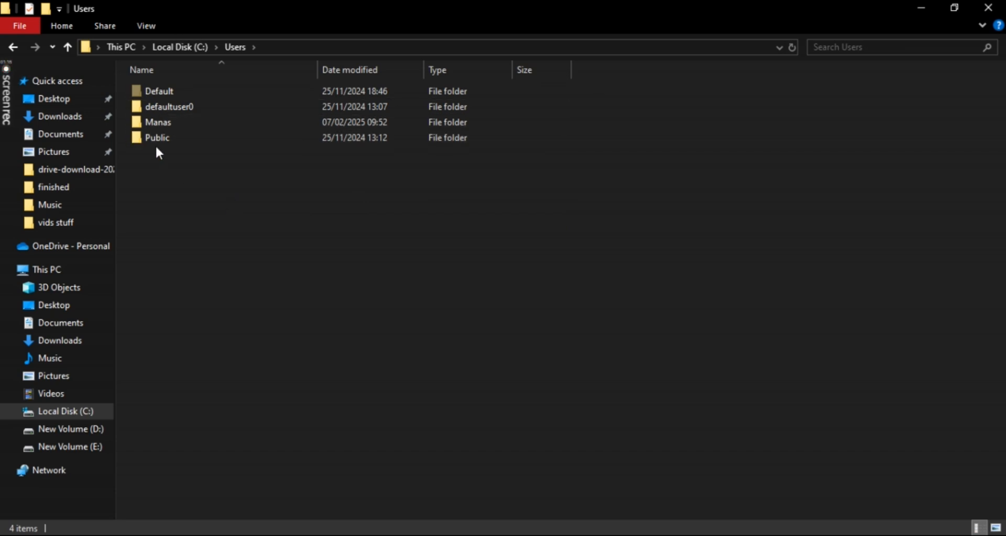
pyautogui.doubleClick(159, 122)
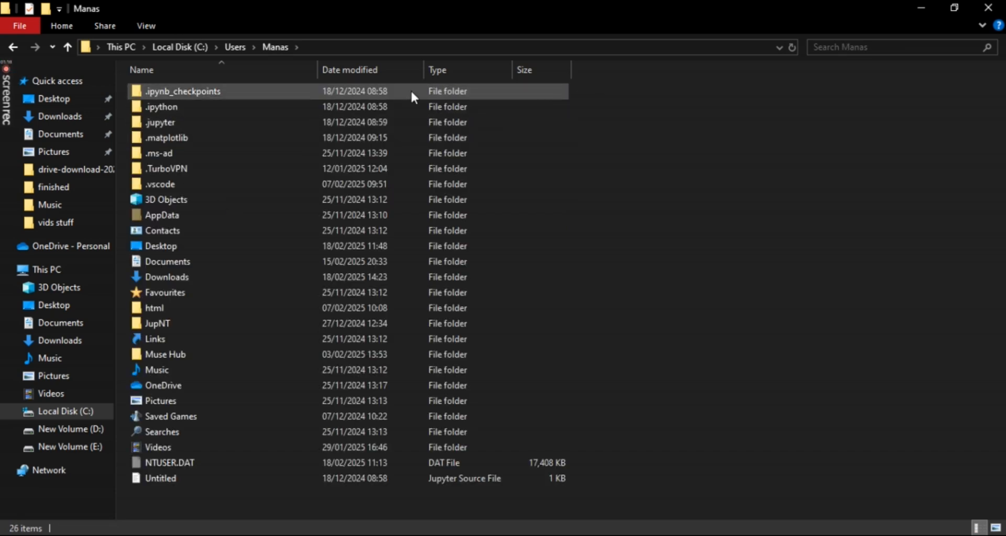
pyautogui.click(146, 26)
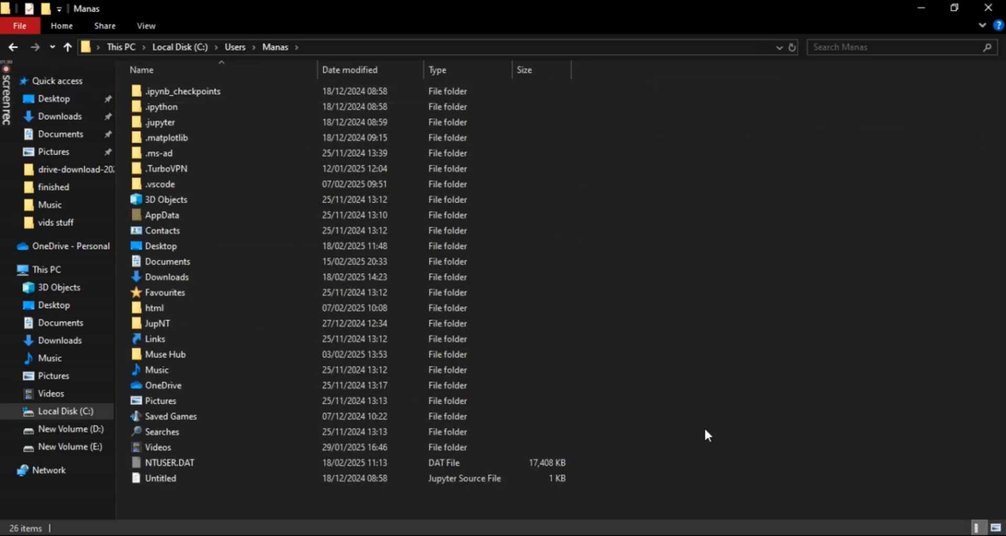
# Go into AppData\Local\audacity\SessionData, select all its contents and delete them
pyautogui.click(161, 216)
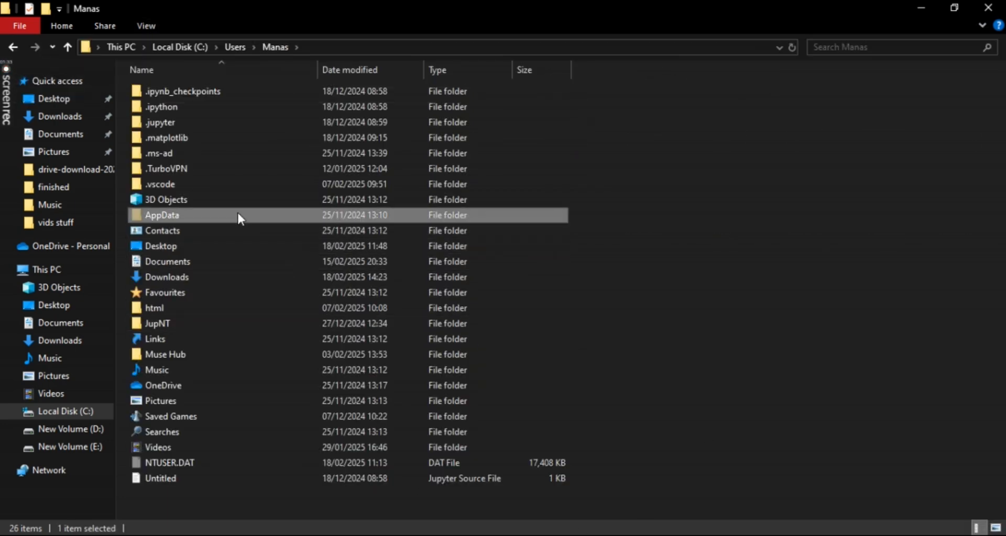
pyautogui.doubleClick(161, 216)
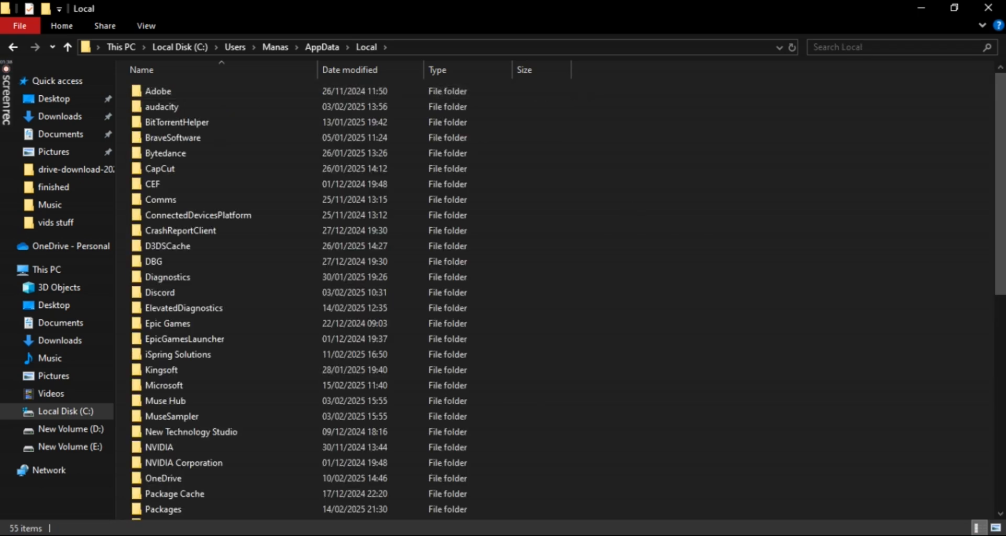
pyautogui.doubleClick(162, 107)
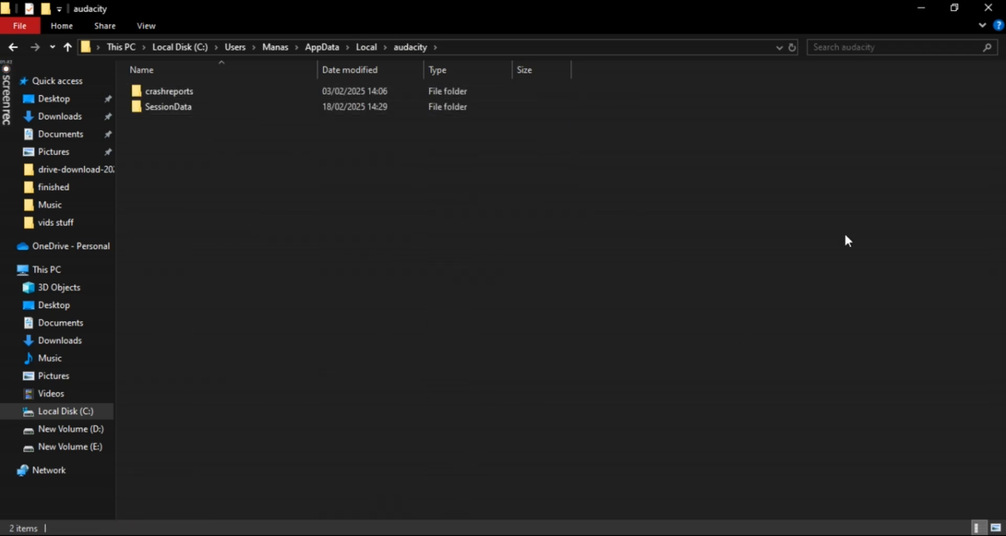
pyautogui.doubleClick(168, 107)
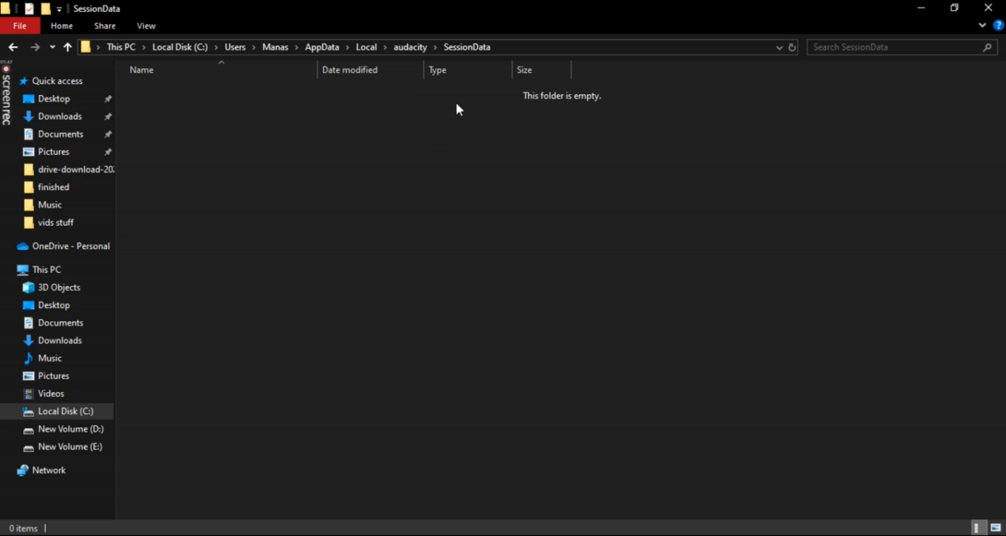
pyautogui.press('ctrl+a')
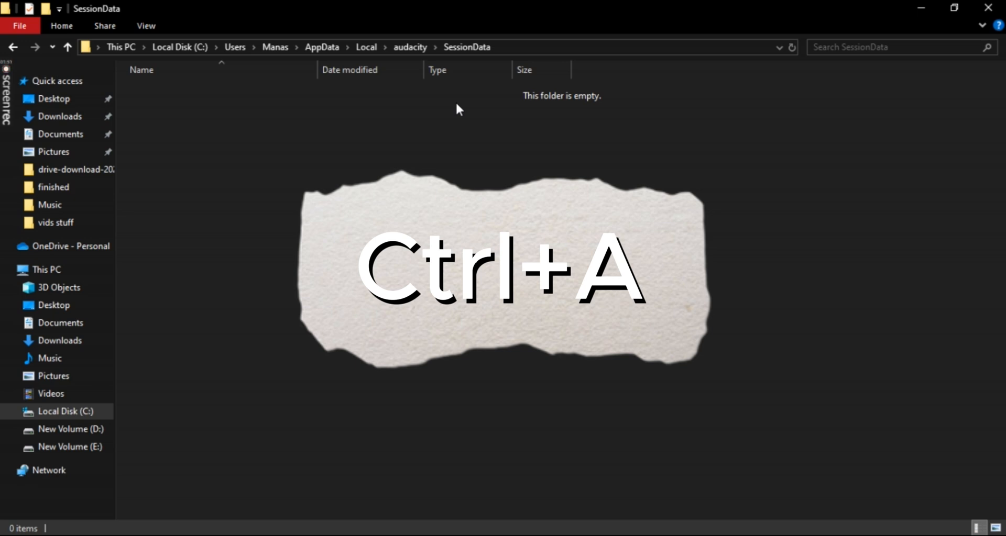
pyautogui.press('ctrl+a')
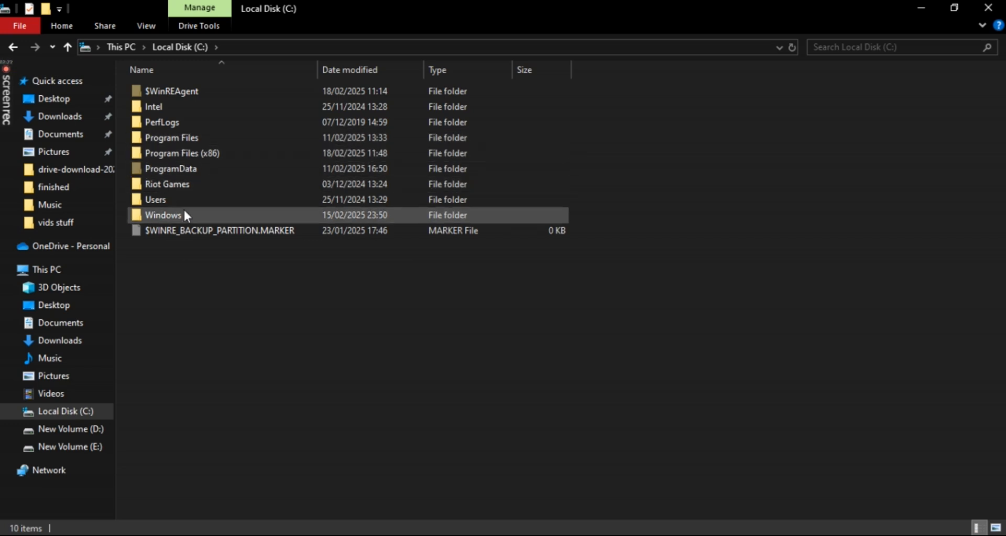
# Browse to AppData\Roaming\audacity and select the audacity configuration file
pyautogui.doubleClick(156, 201)
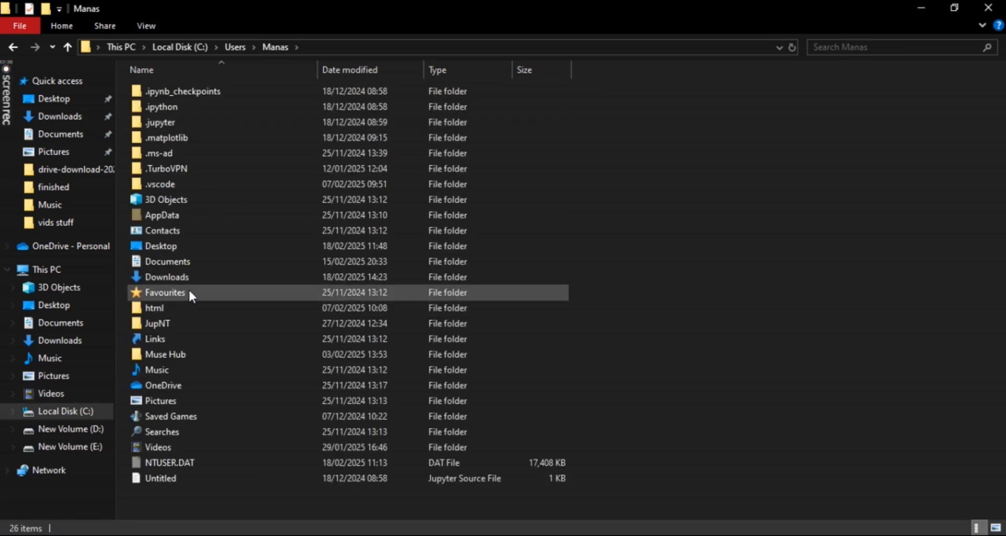
pyautogui.doubleClick(161, 215)
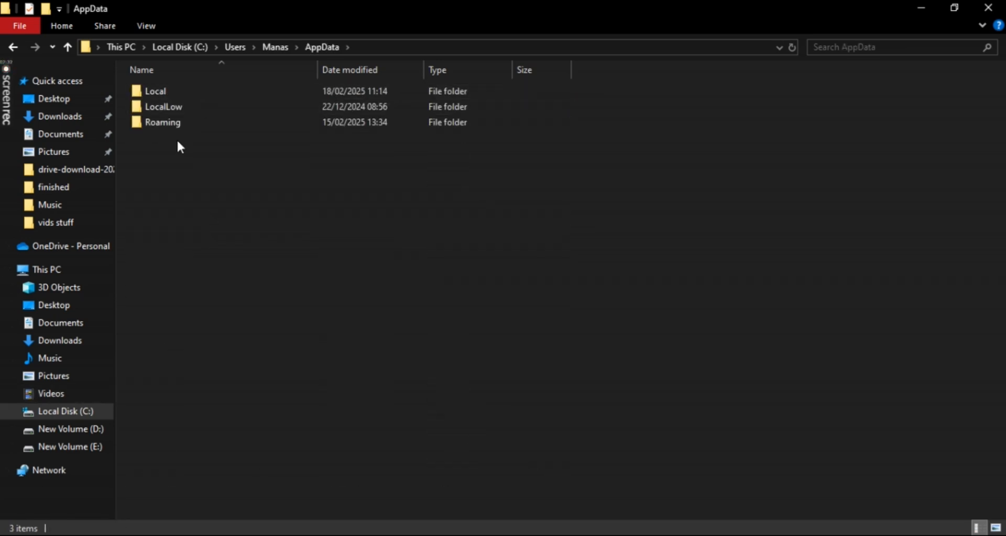
pyautogui.doubleClick(163, 123)
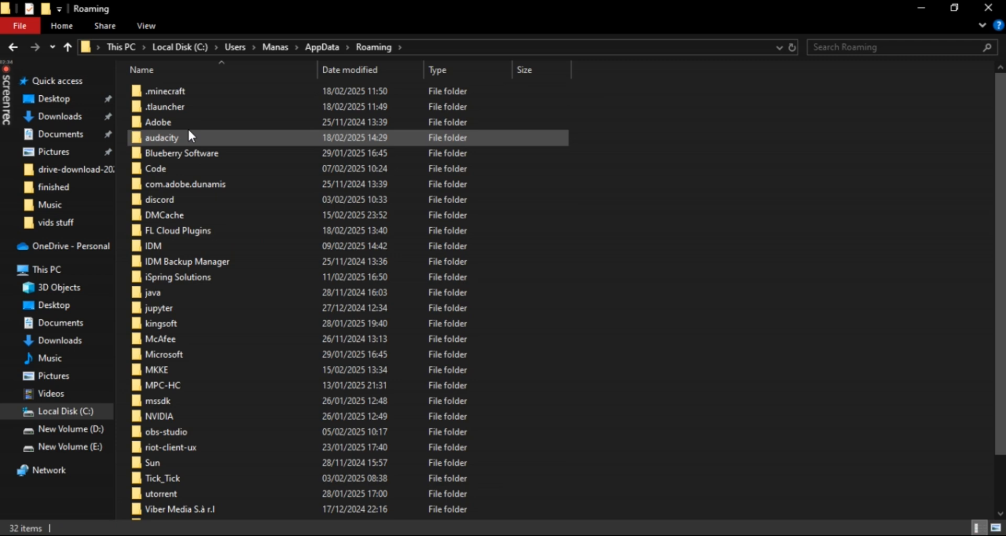
pyautogui.doubleClick(163, 137)
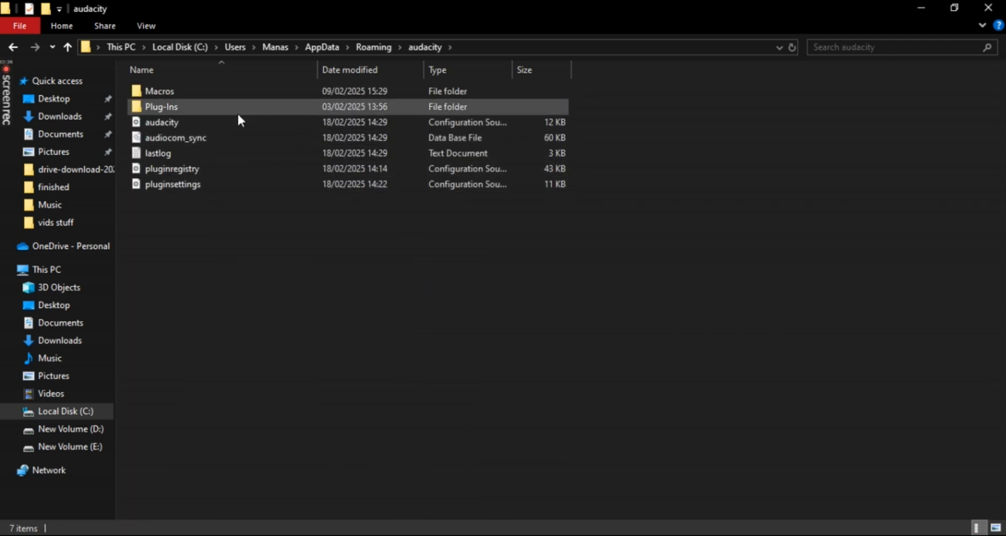
pyautogui.click(162, 122)
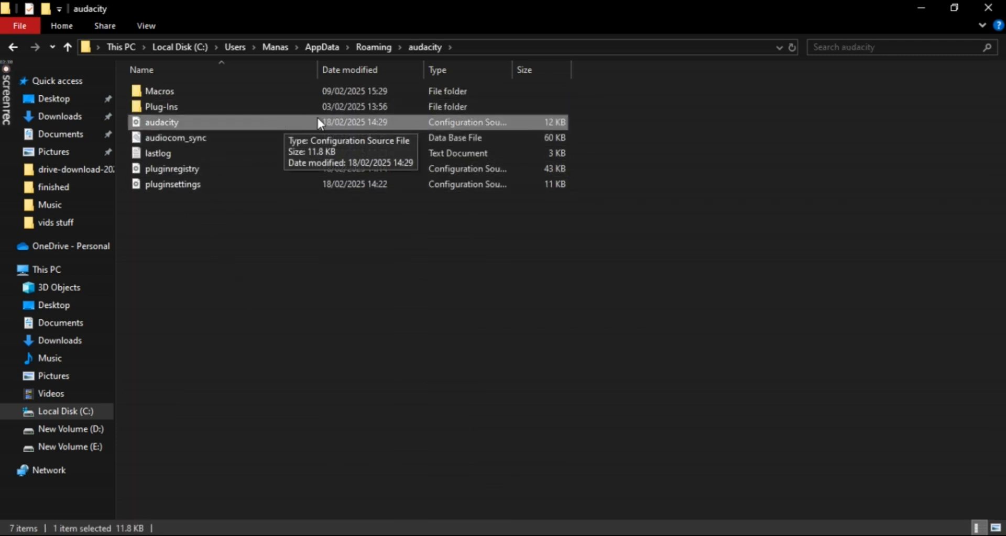
pyautogui.moveTo(215, 134)
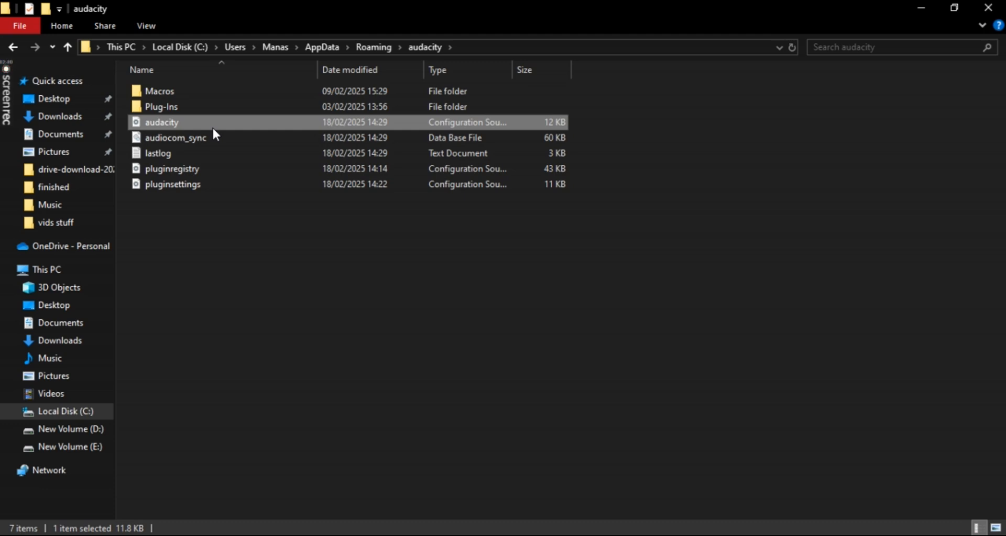